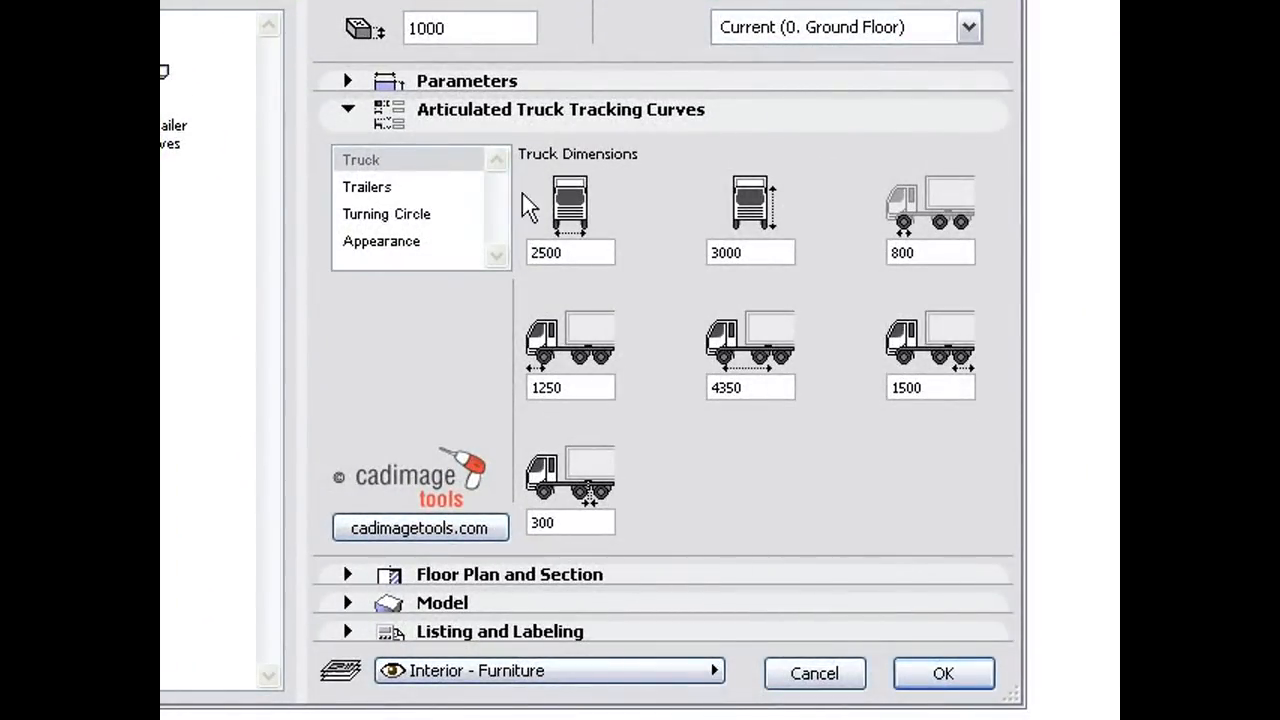
- Review the truck width, check Favorites, and show the Trailers dimension page
left_click(570, 252)
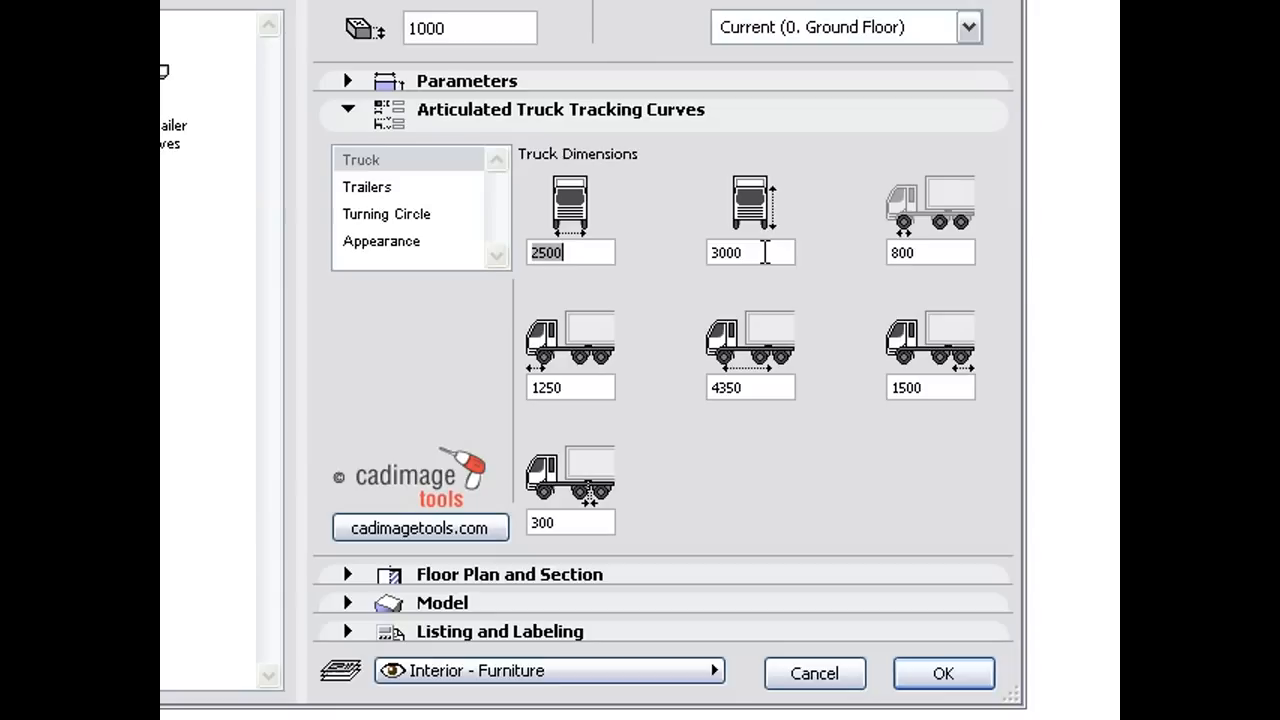
mouse_move(800, 260)
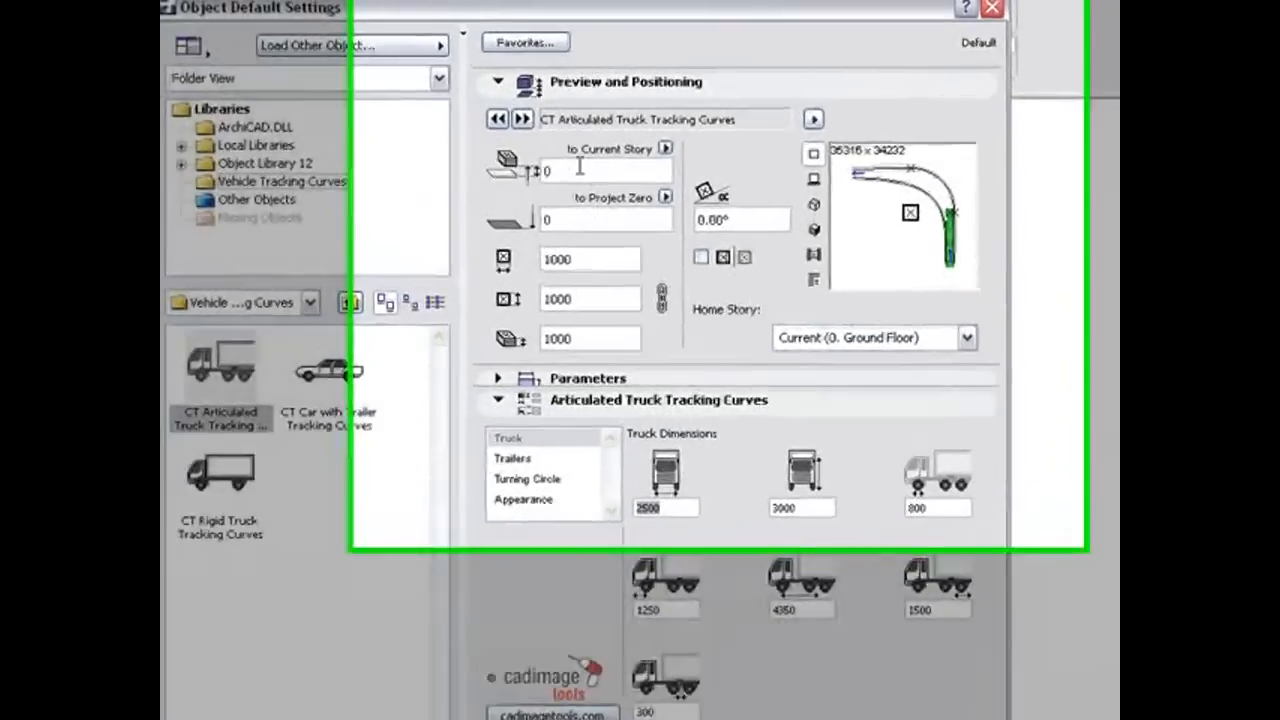
left_click(524, 42)
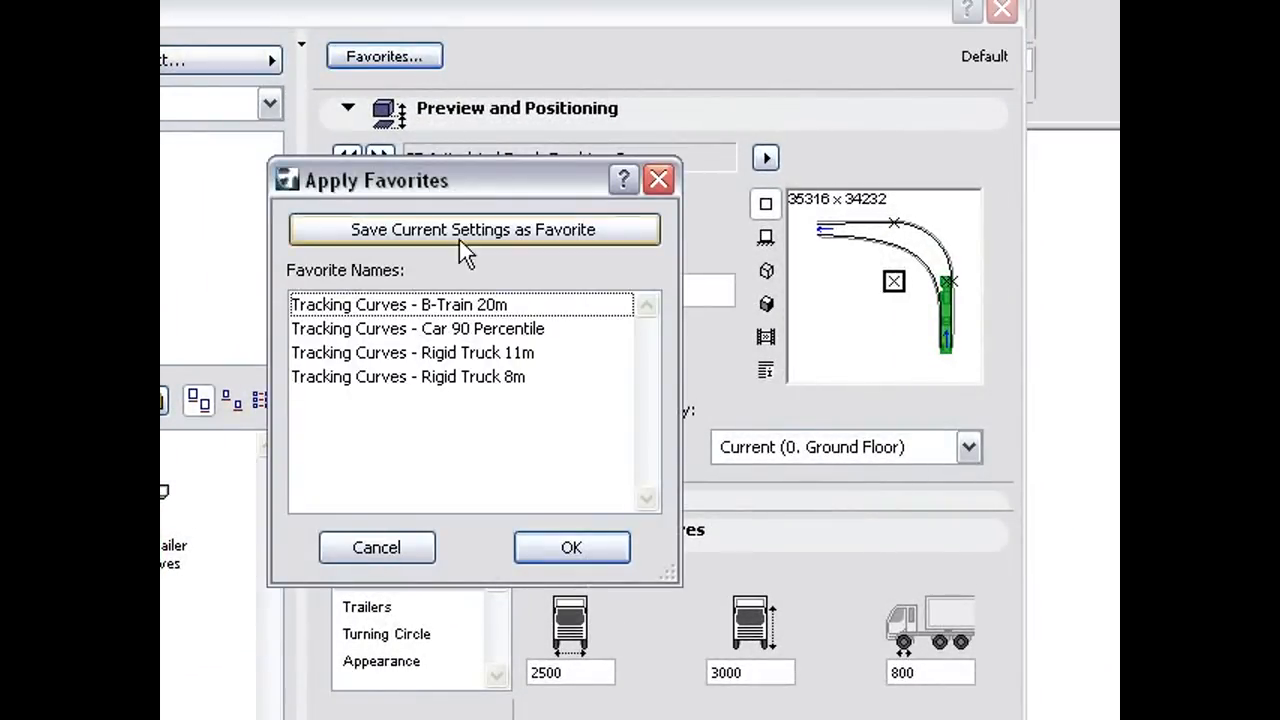
left_click(398, 304)
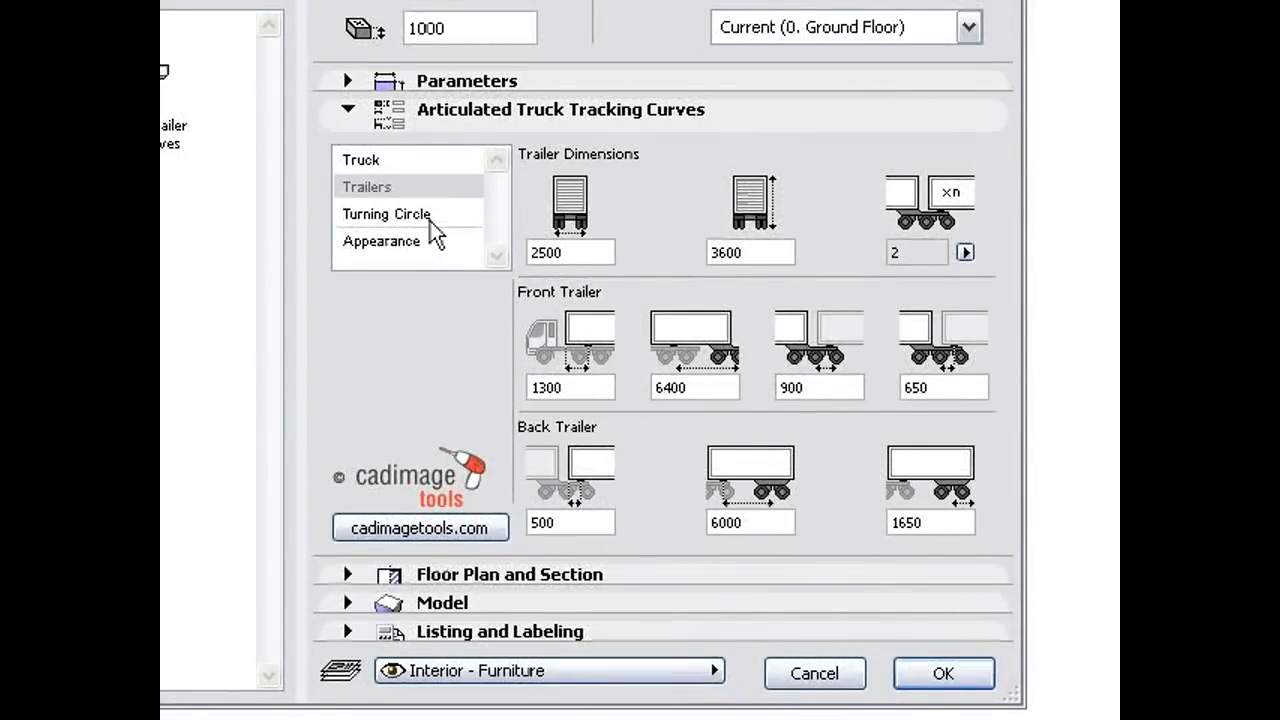
- Set the turning circle to 180.00° angle, 25000 third dimension and 600 clearance
left_click(386, 212)
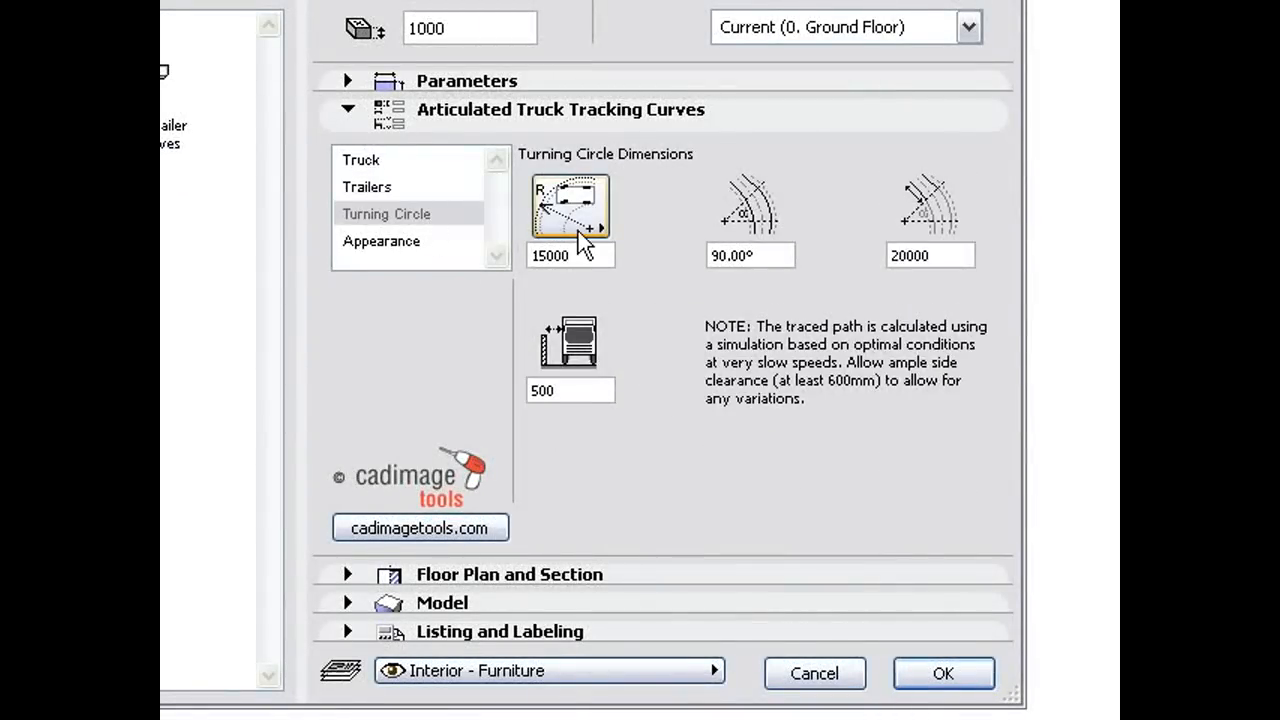
left_click(570, 204)
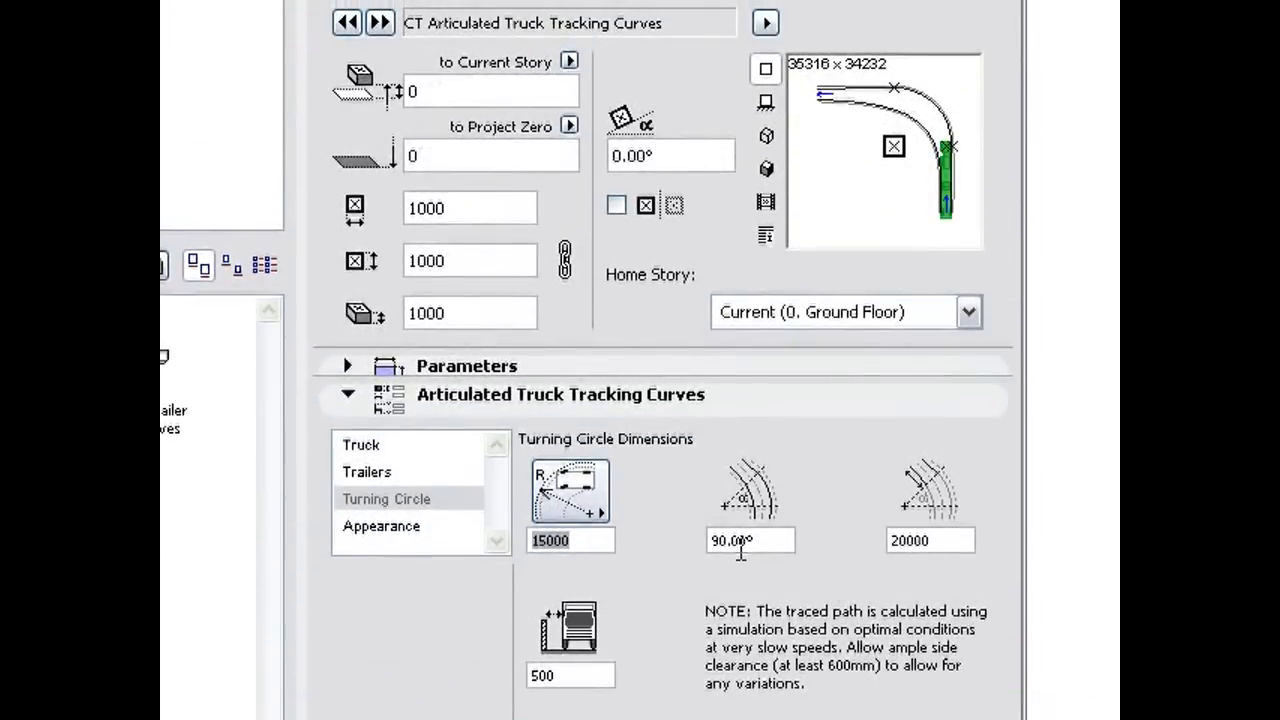
left_click(750, 540)
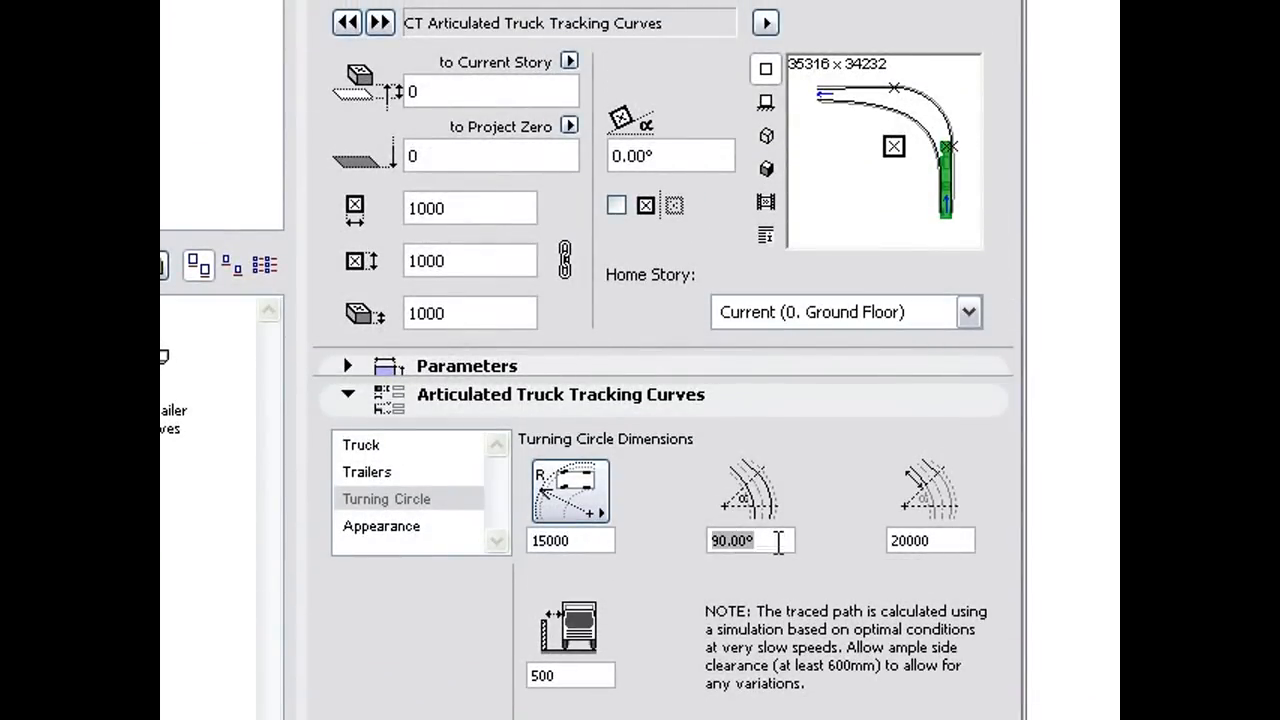
type("180.00")
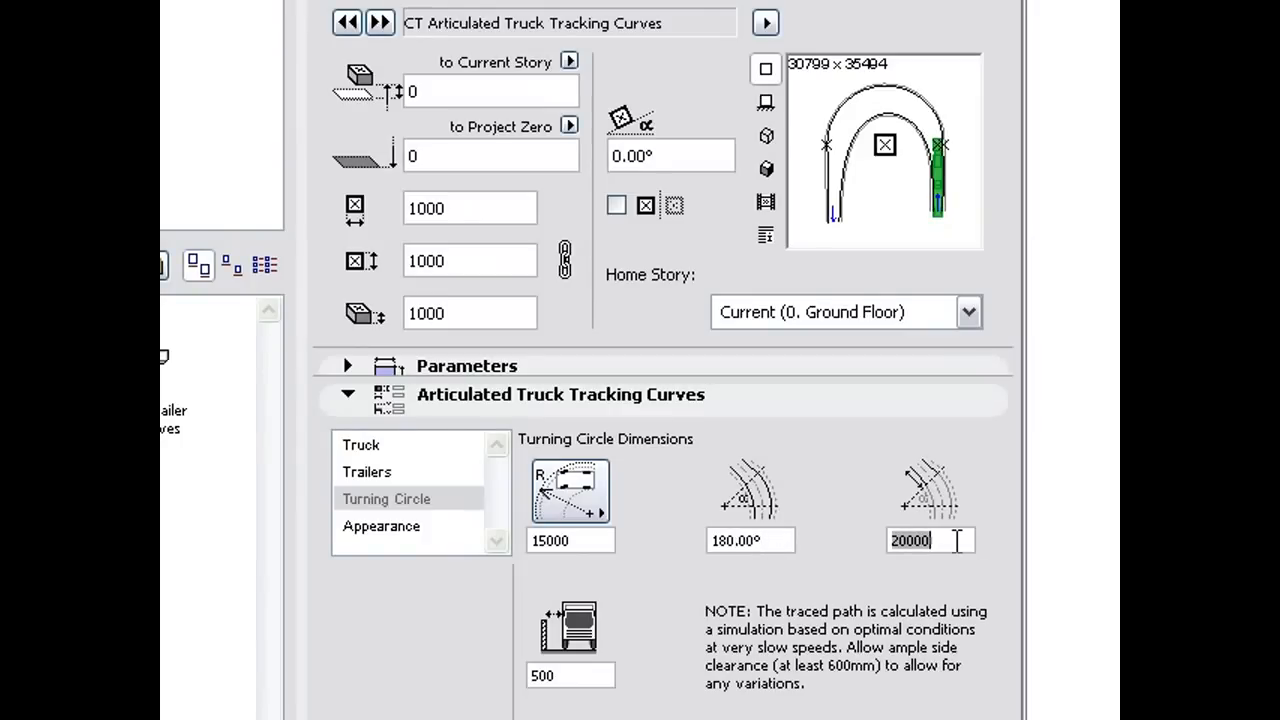
type("25000")
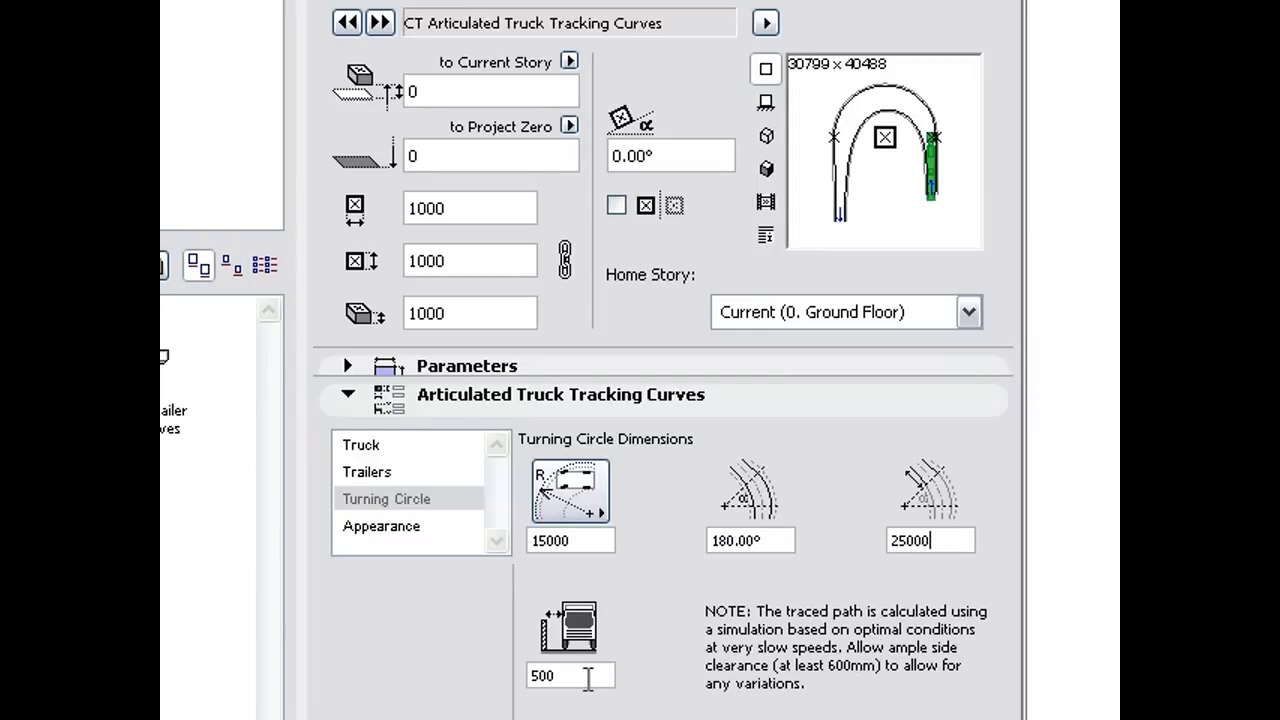
type("600")
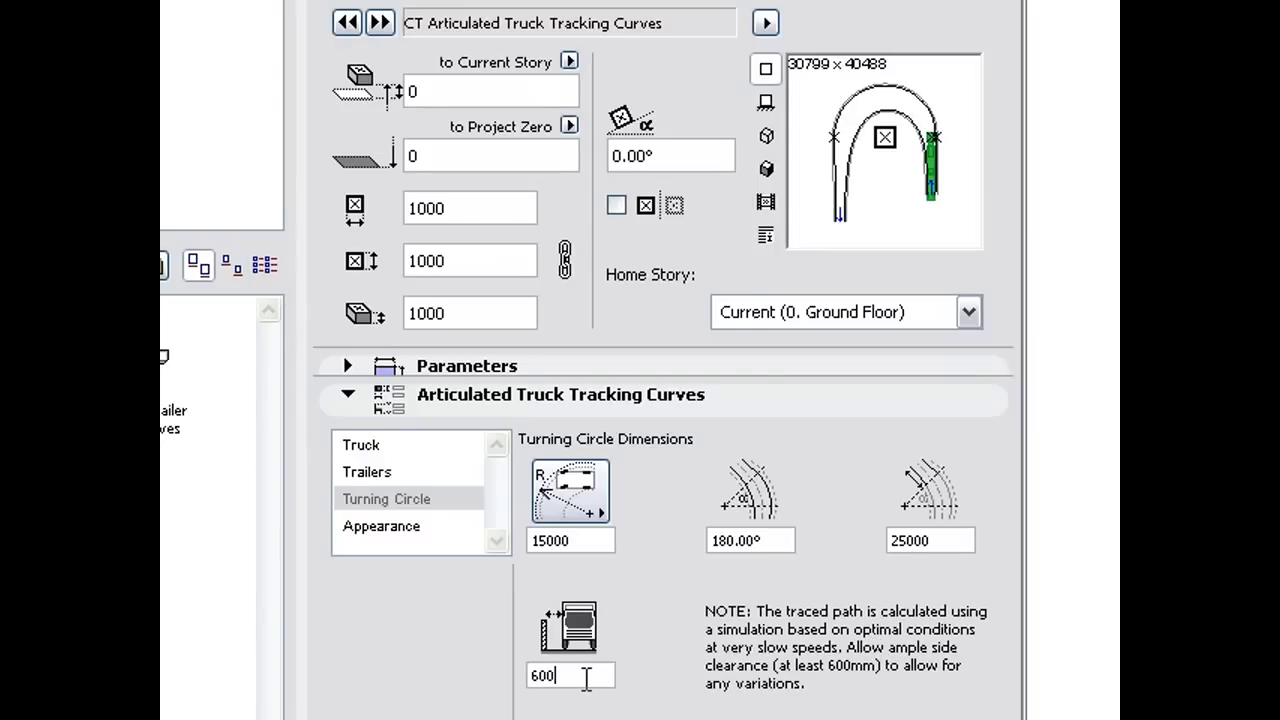
left_click(380, 524)
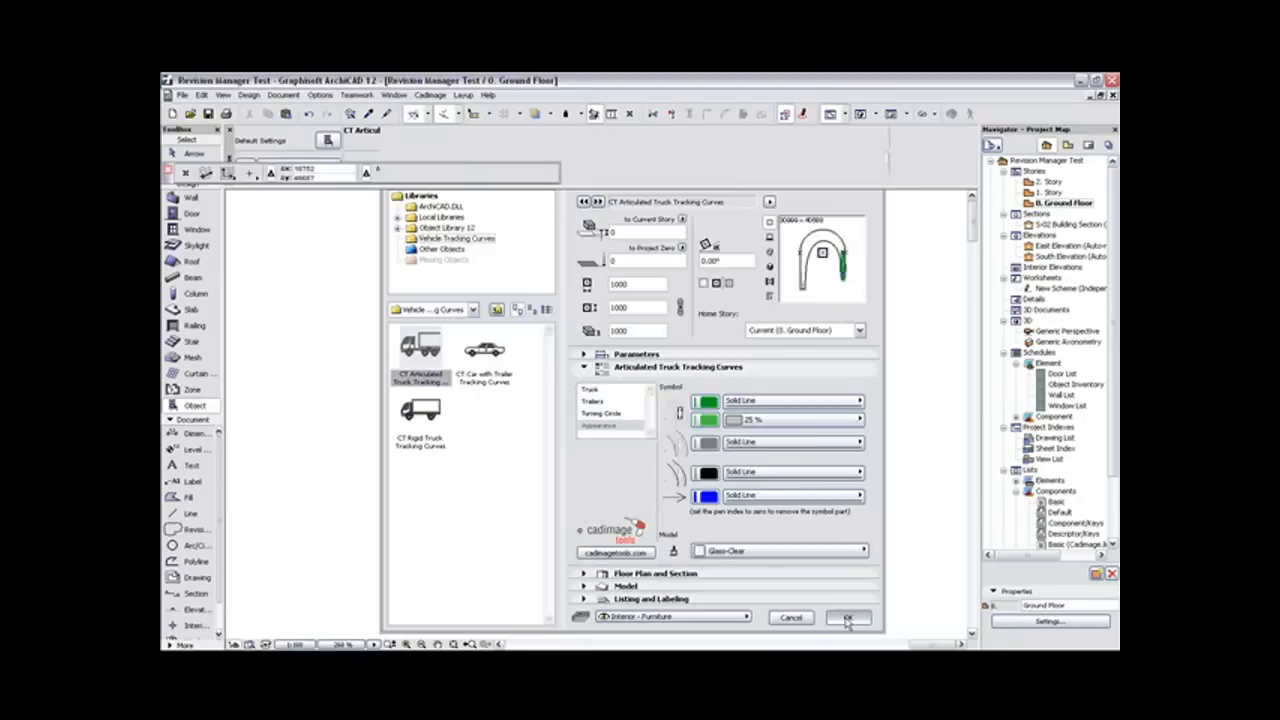
- Accept the truck tracking settings with OK, closing Object Default Settings
left_click(848, 616)
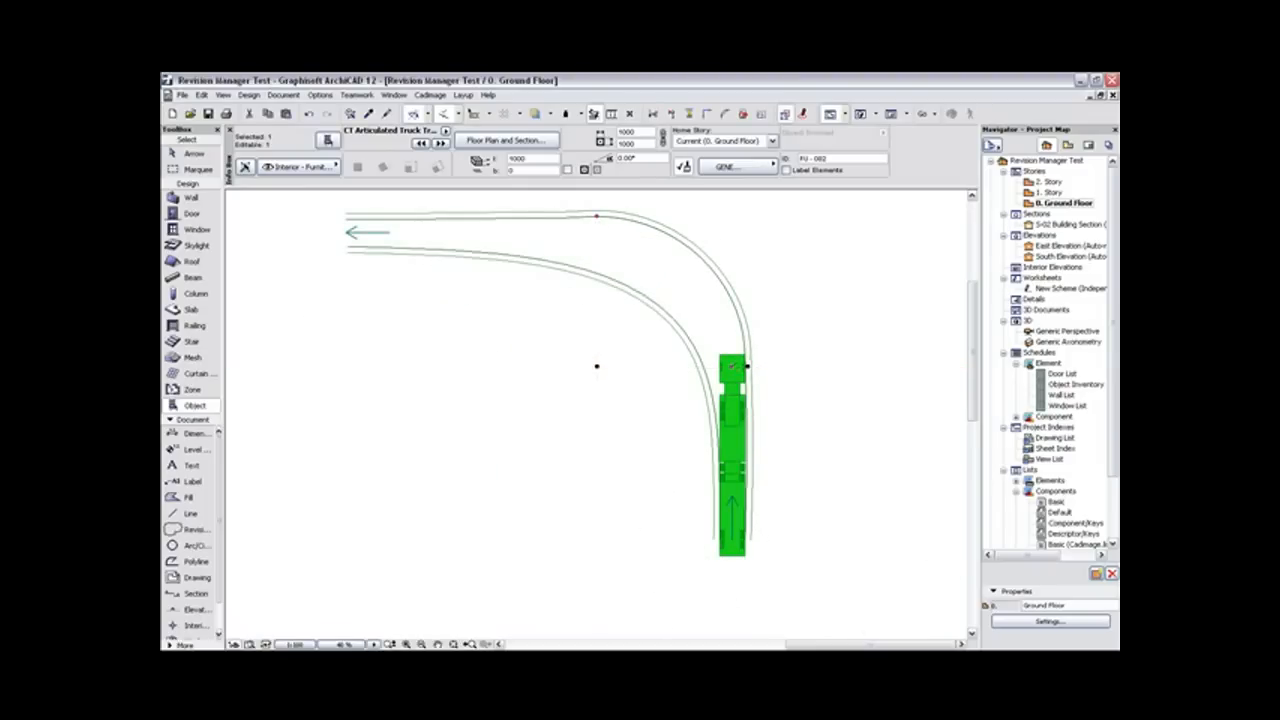
- Place the articulated truck tracking object on the floor plan and select it
left_click(736, 364)
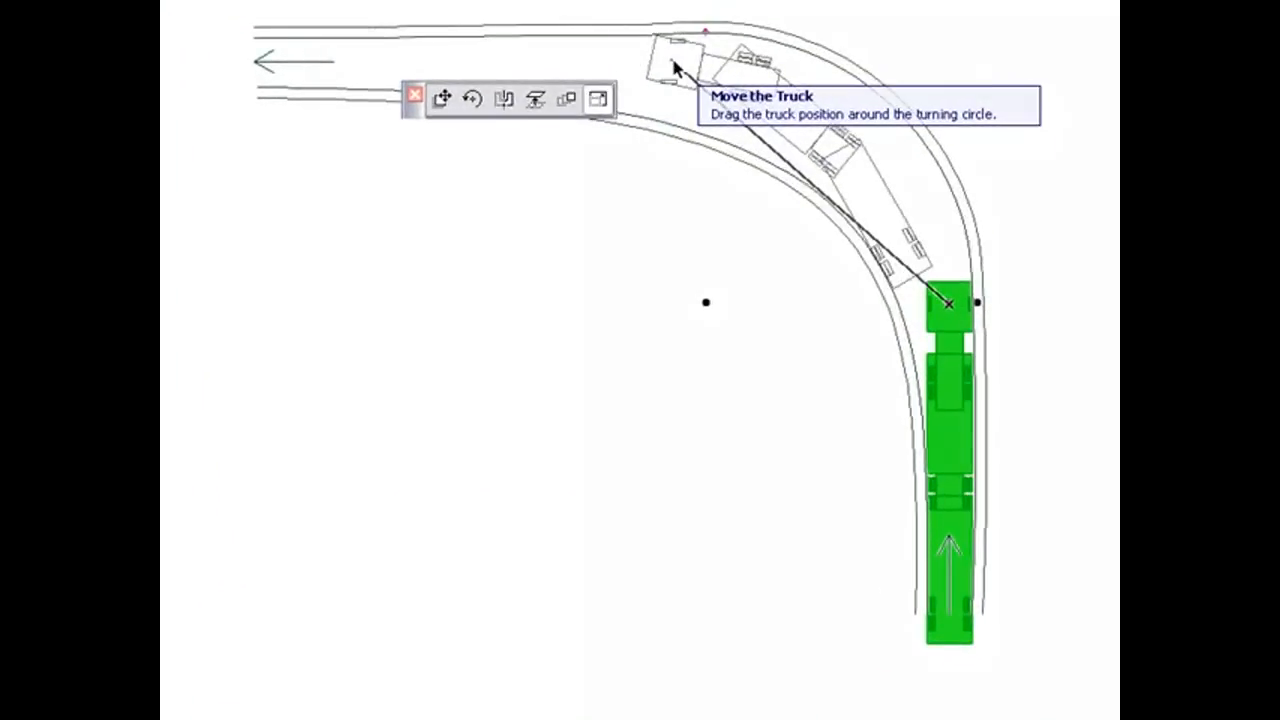
- Drag the truck via its Move hotspot around the curve toward the top of the path
left_click_drag(948, 304, 500, 136)
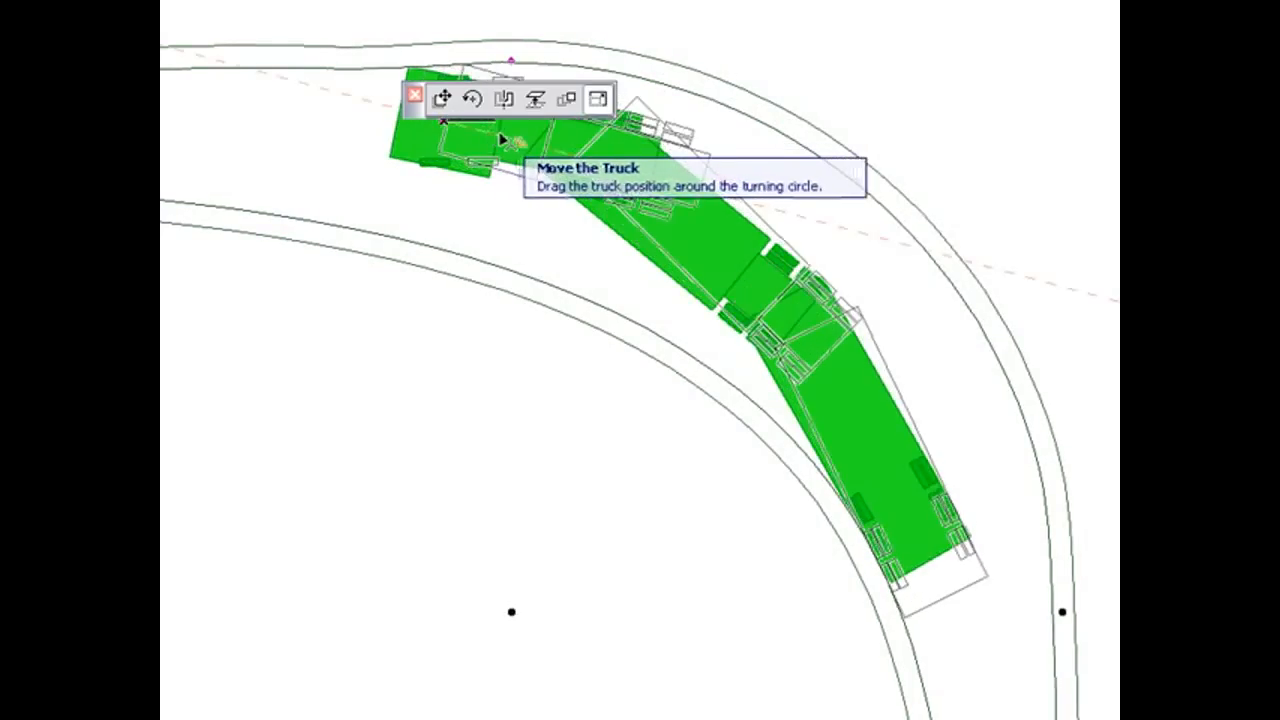
left_click_drag(500, 136, 560, 150)
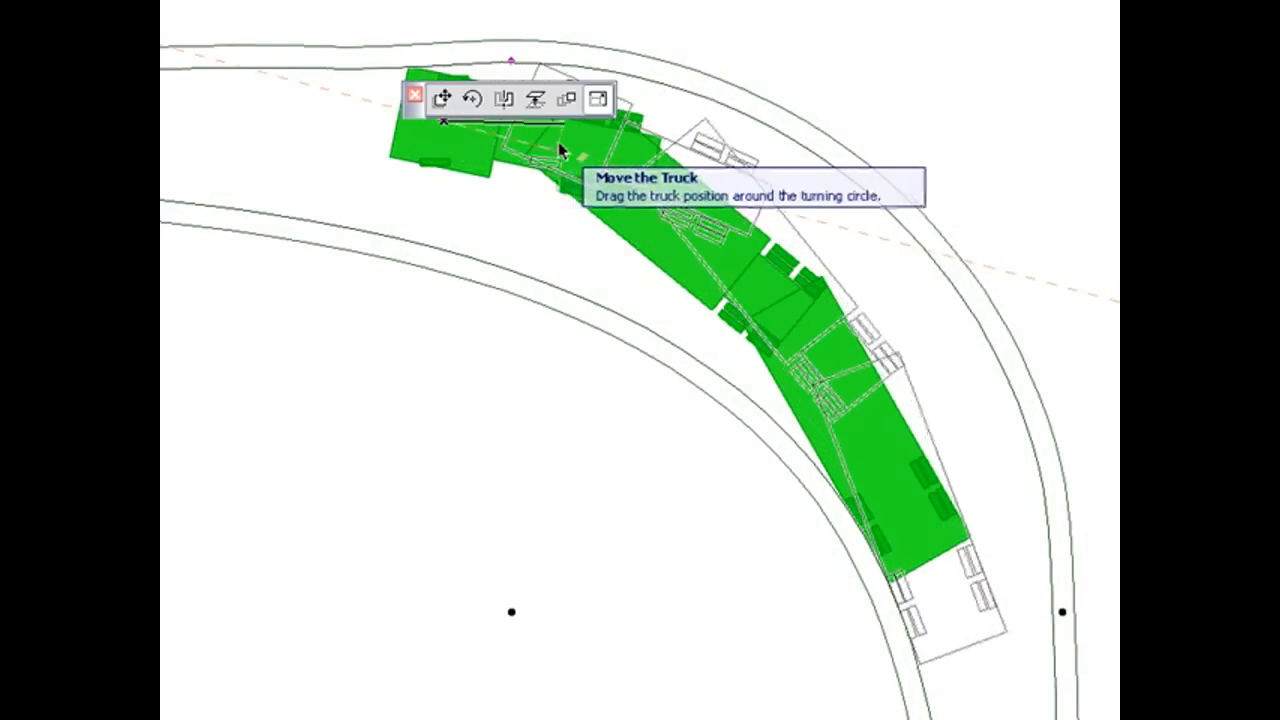
left_click_drag(560, 150, 370, 144)
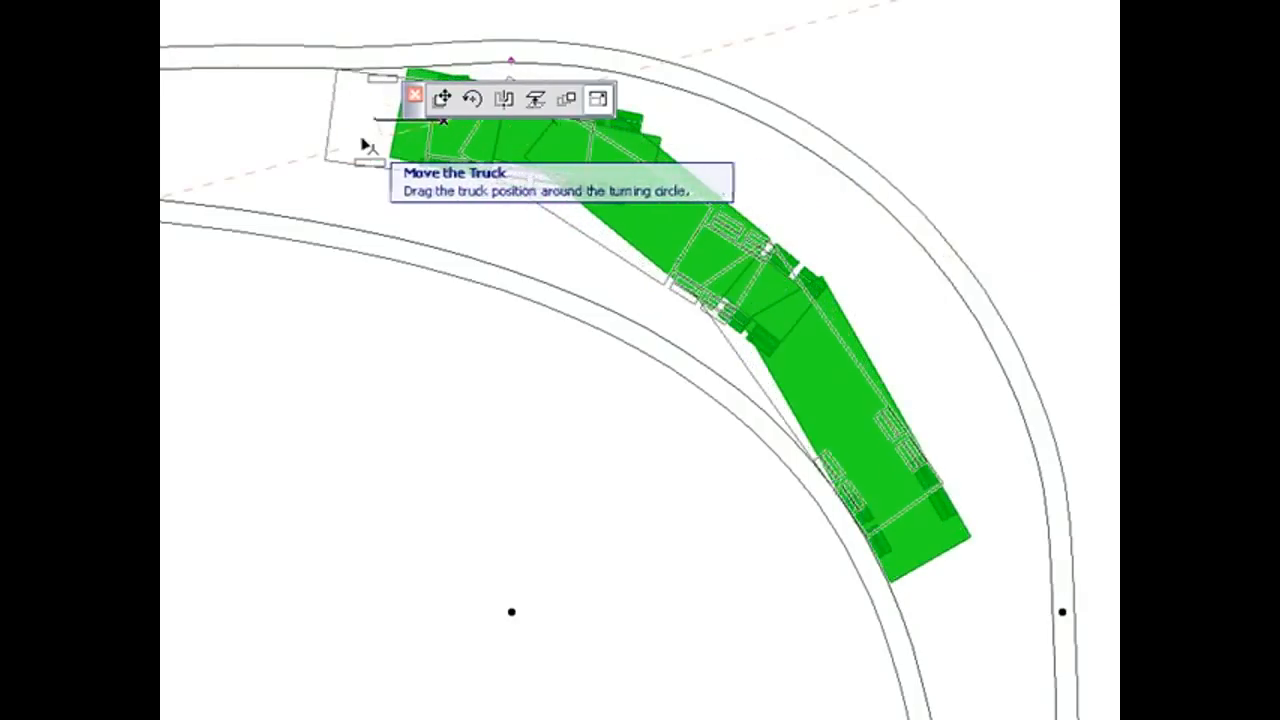